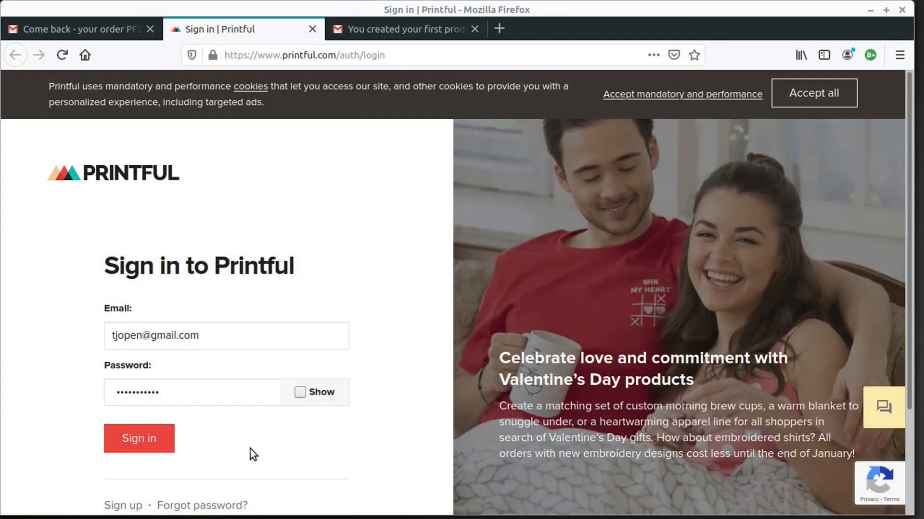
Sign in to Printful, dismiss the save-login offer and go to the saved product templates
{"action": "left_click", "coordinate": [139, 439]}
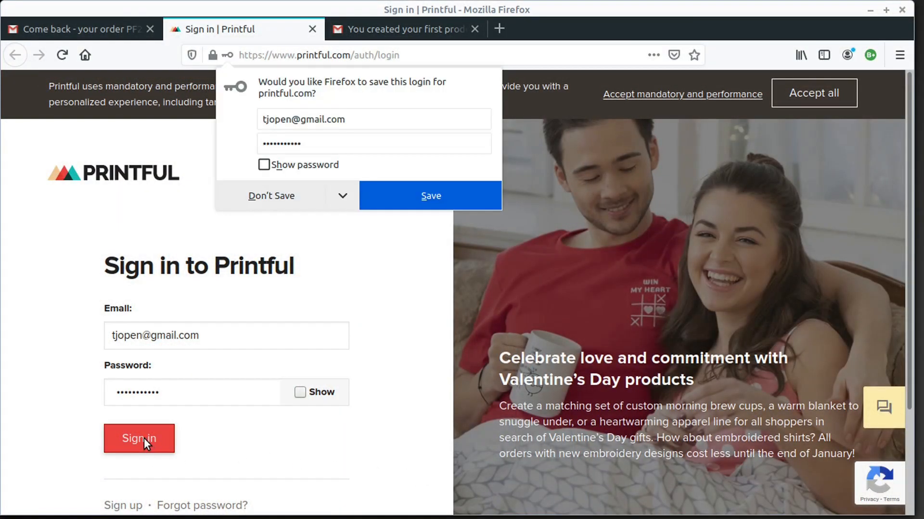
{"action": "left_click", "coordinate": [139, 439]}
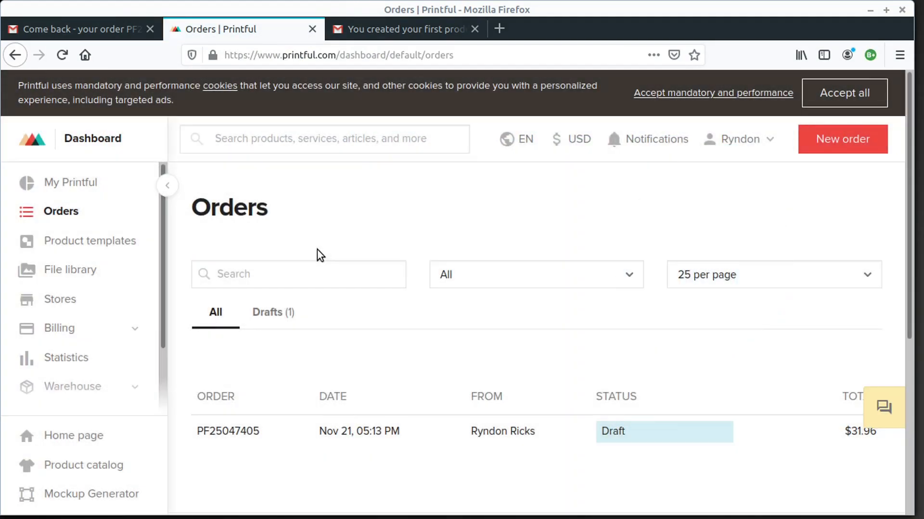
{"action": "mouse_move", "coordinate": [90, 240]}
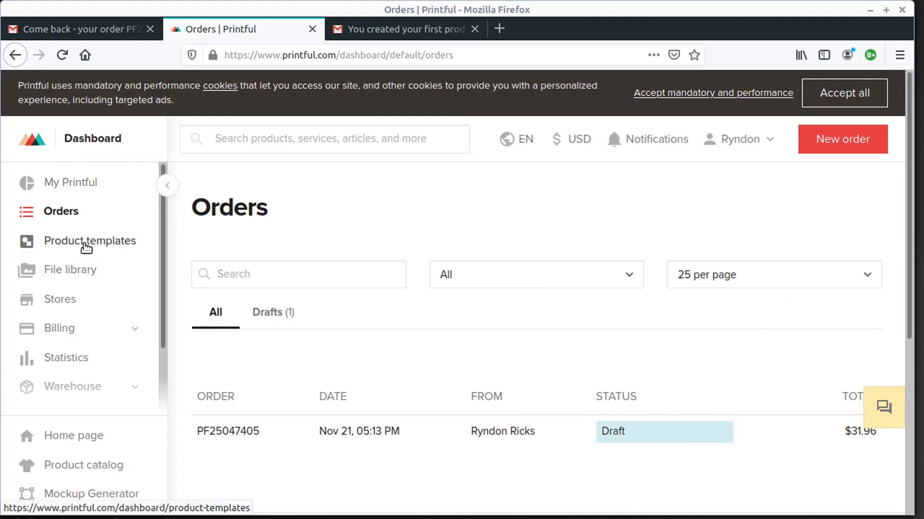
{"action": "left_click", "coordinate": [91, 240]}
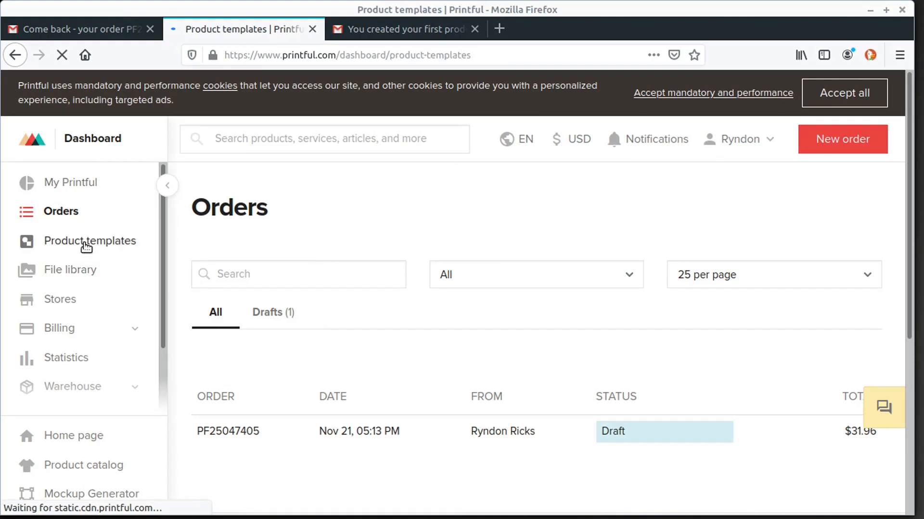
{"action": "left_click", "coordinate": [90, 241]}
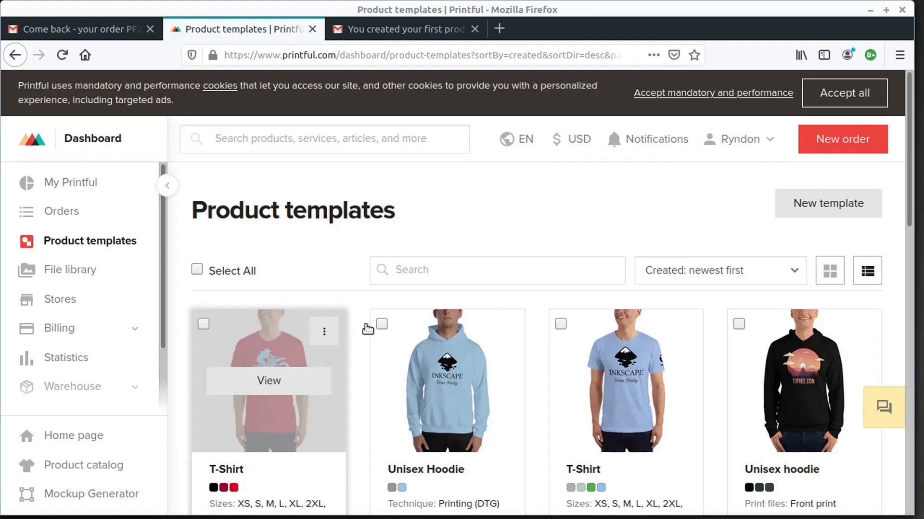
{"action": "scroll", "scroll_direction": "down", "scroll_amount": 3}
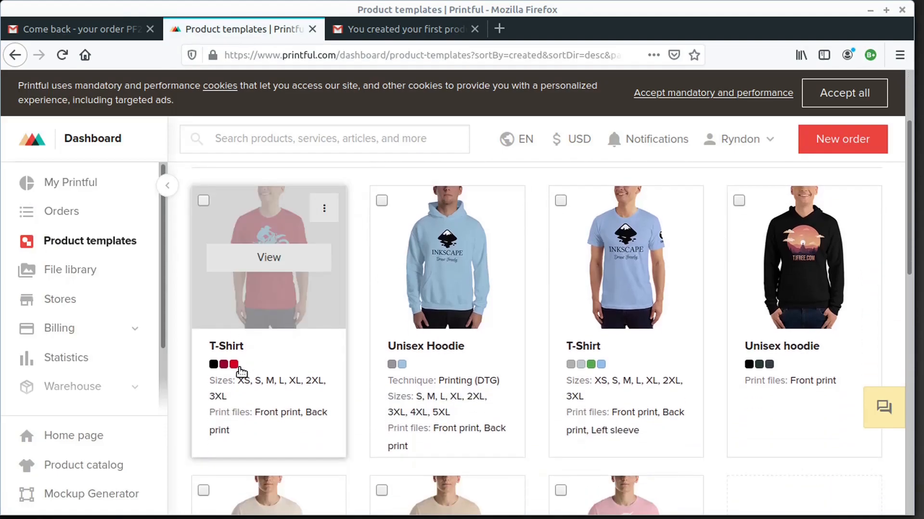
{"action": "mouse_move", "coordinate": [286, 398]}
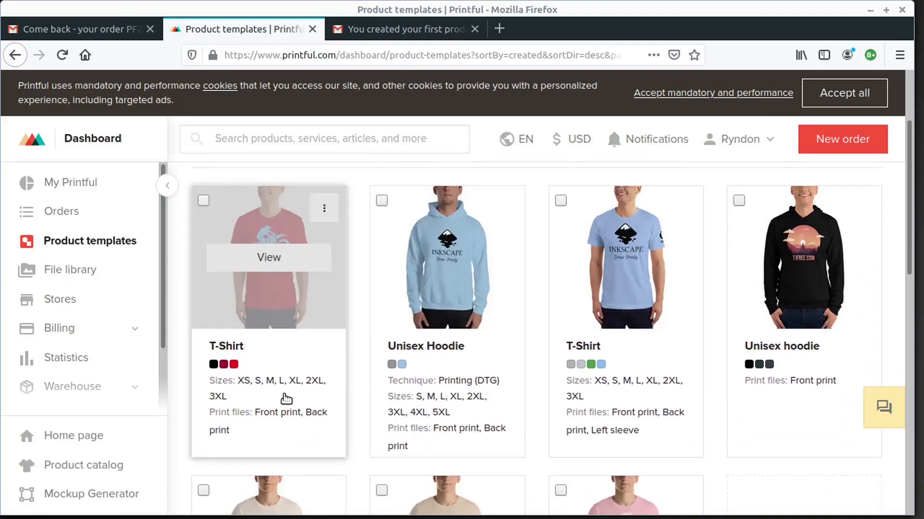
View the red motocross T-shirt template, then head to the product catalog
{"action": "left_click", "coordinate": [268, 258]}
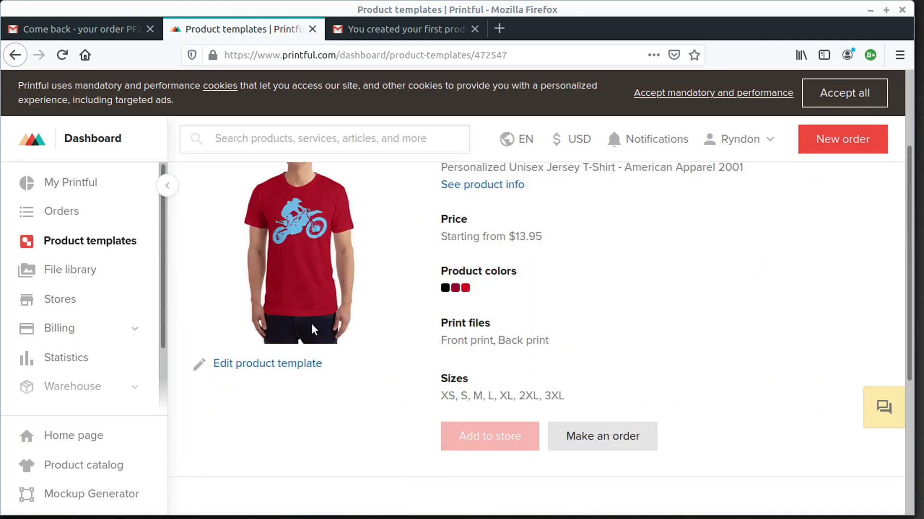
{"action": "scroll", "scroll_direction": "down", "scroll_amount": 3}
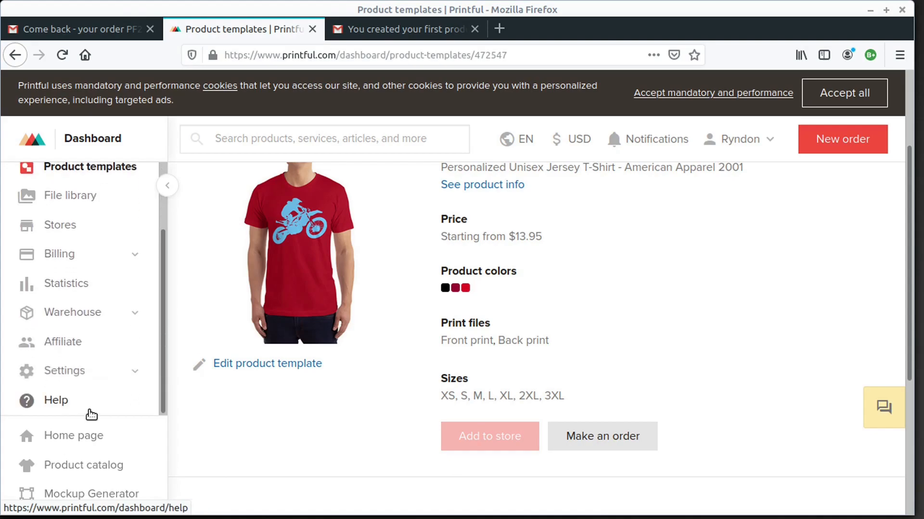
{"action": "mouse_move", "coordinate": [83, 464]}
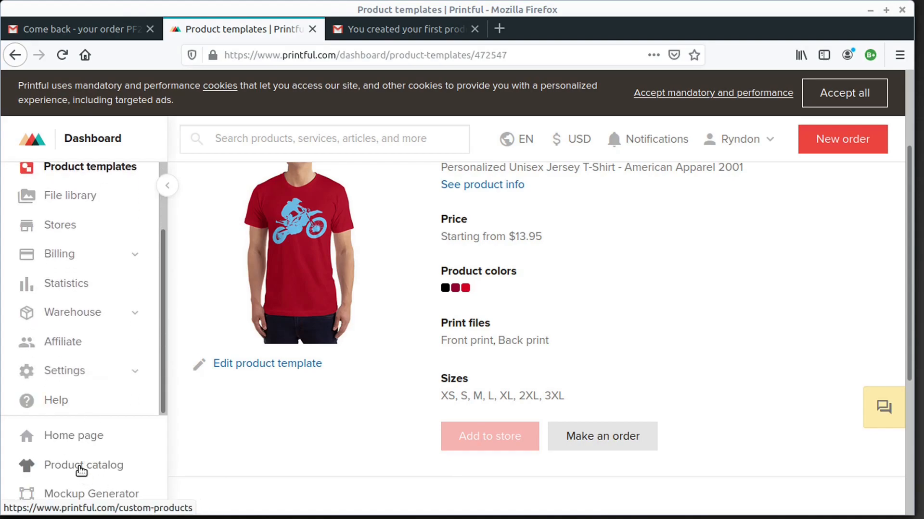
{"action": "left_click", "coordinate": [83, 466]}
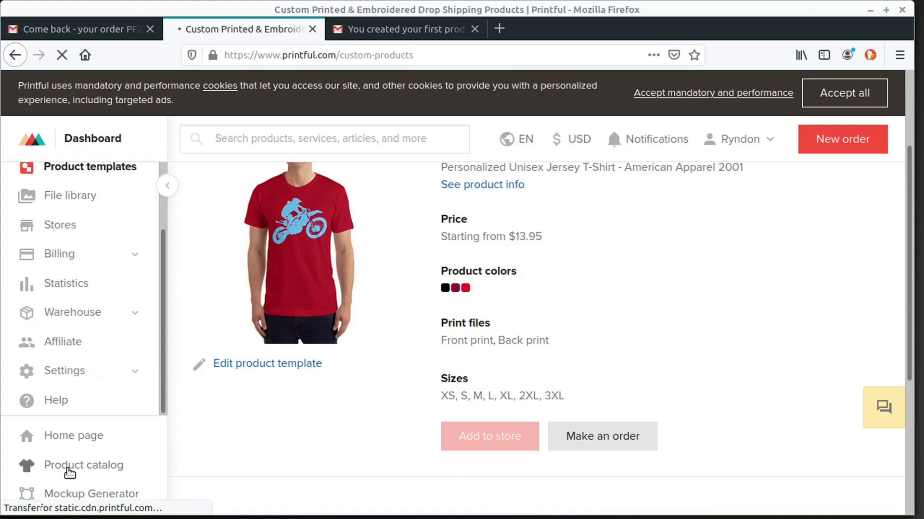
Browse Men's clothing > T-shirts and open the Unisex Premium T-Shirt | Bella + Canvas 3001 page
{"action": "left_click", "coordinate": [84, 466]}
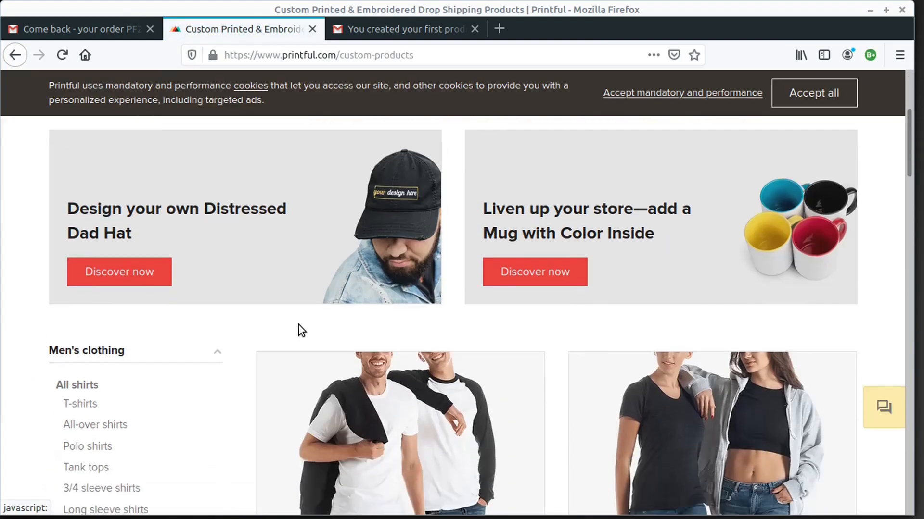
{"action": "left_click", "coordinate": [80, 403]}
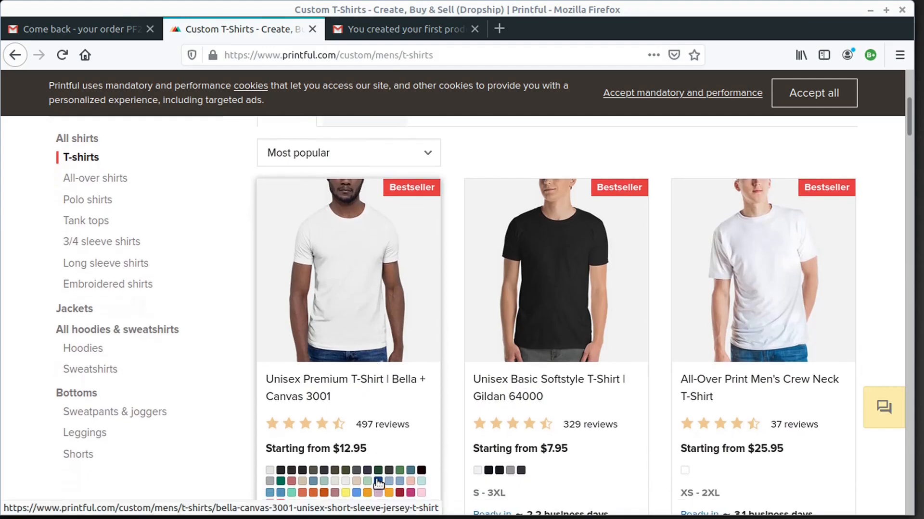
{"action": "scroll", "scroll_direction": "down", "scroll_amount": 3}
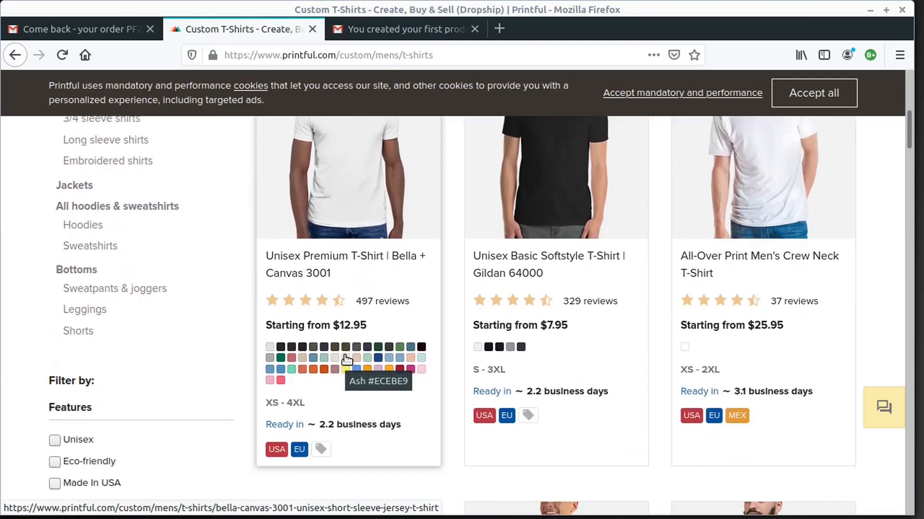
{"action": "scroll", "scroll_direction": "down", "scroll_amount": 3}
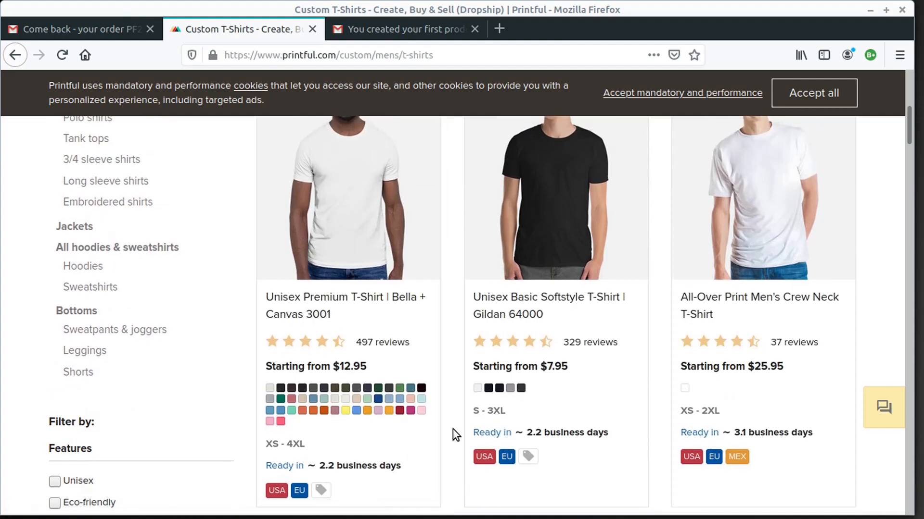
{"action": "left_click", "coordinate": [344, 305]}
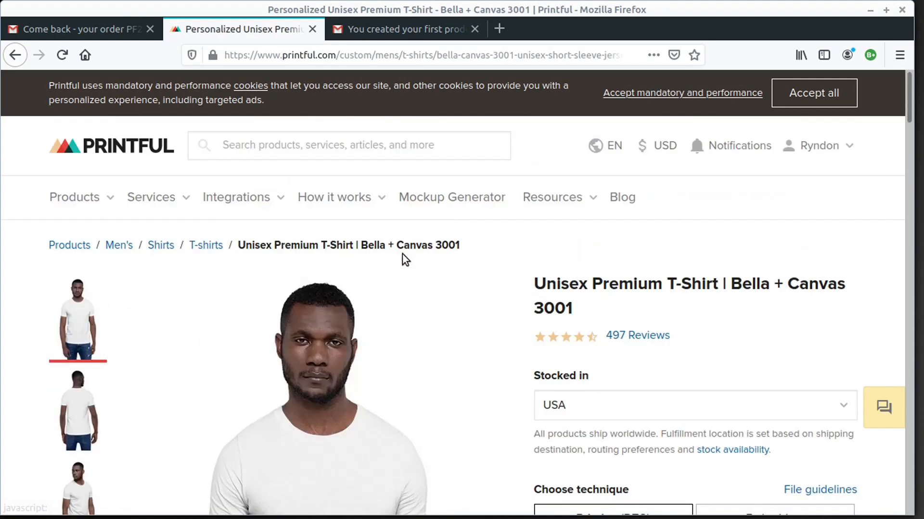
Request the 12" x 16" DTG print file template for the Bella + Canvas 3001 shirt
{"action": "scroll", "scroll_direction": "down", "scroll_amount": 3}
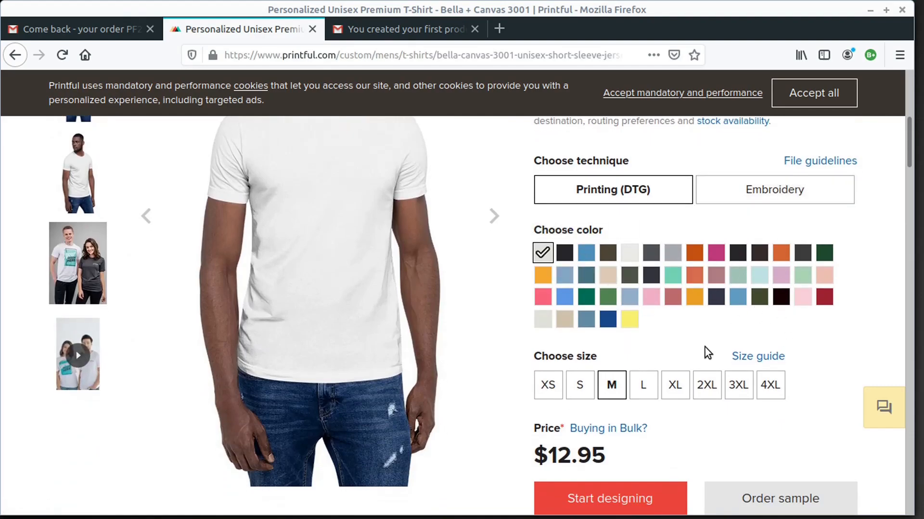
{"action": "scroll", "scroll_direction": "down", "scroll_amount": 3}
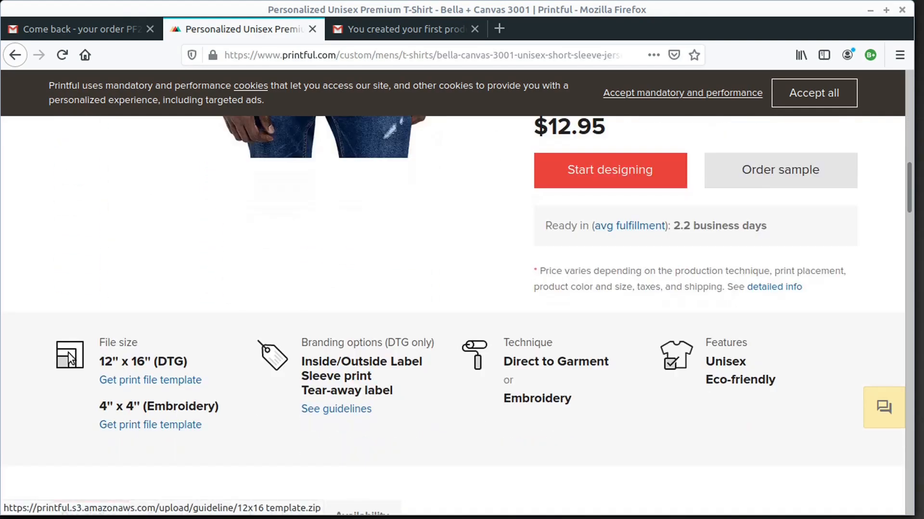
{"action": "left_click", "coordinate": [150, 380]}
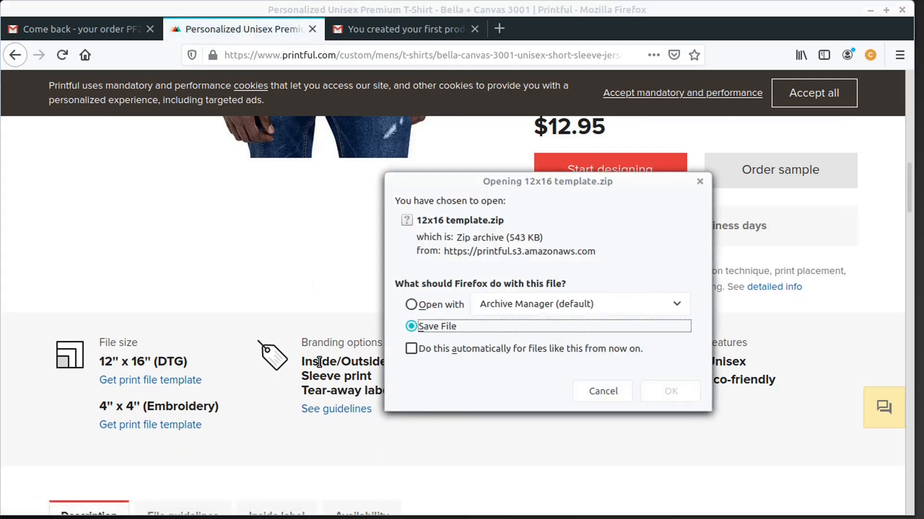
Save the template zip and open the extracted 12x16 template image
{"action": "left_click", "coordinate": [669, 391]}
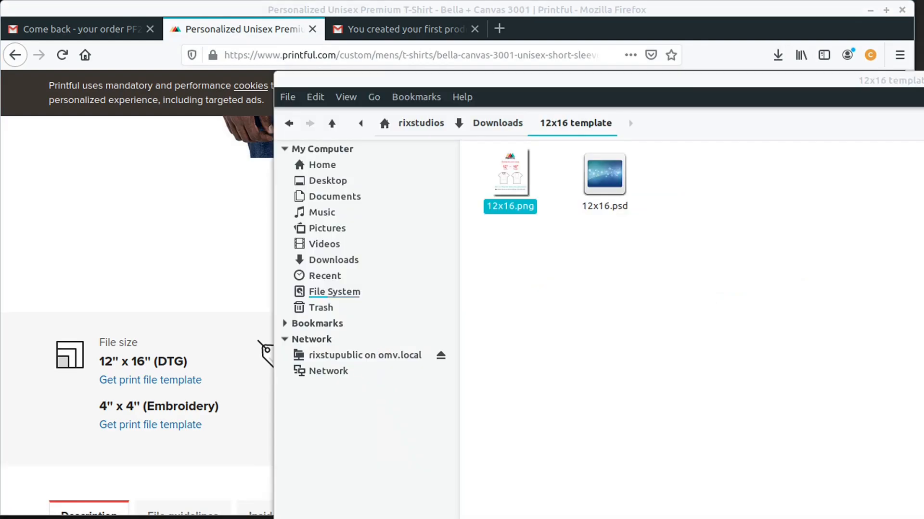
{"action": "double_click", "coordinate": [509, 173]}
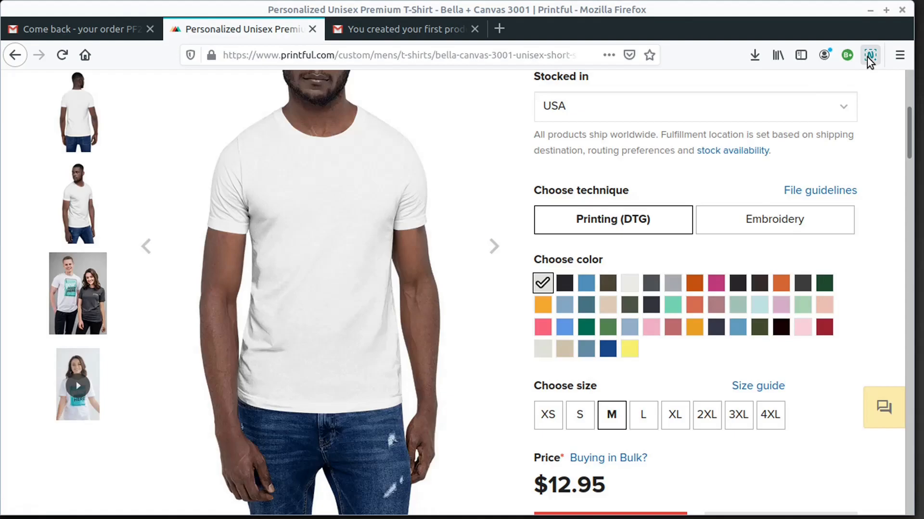
Bring up Nimbus Capture's screenshot options over the Bella + Canvas 3001 page
{"action": "left_click", "coordinate": [870, 55]}
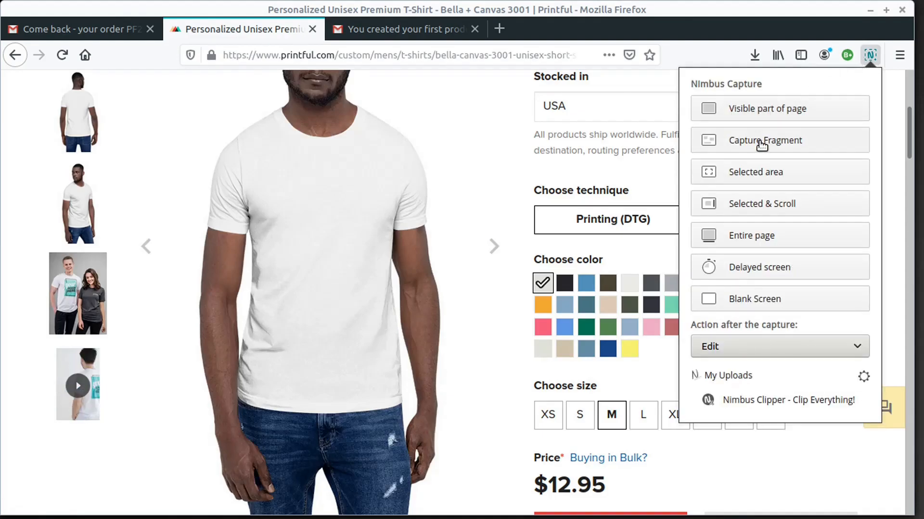
Capture the colour-swatch grid as a fragment and embed it in a new Inkscape document
{"action": "left_click", "coordinate": [764, 140]}
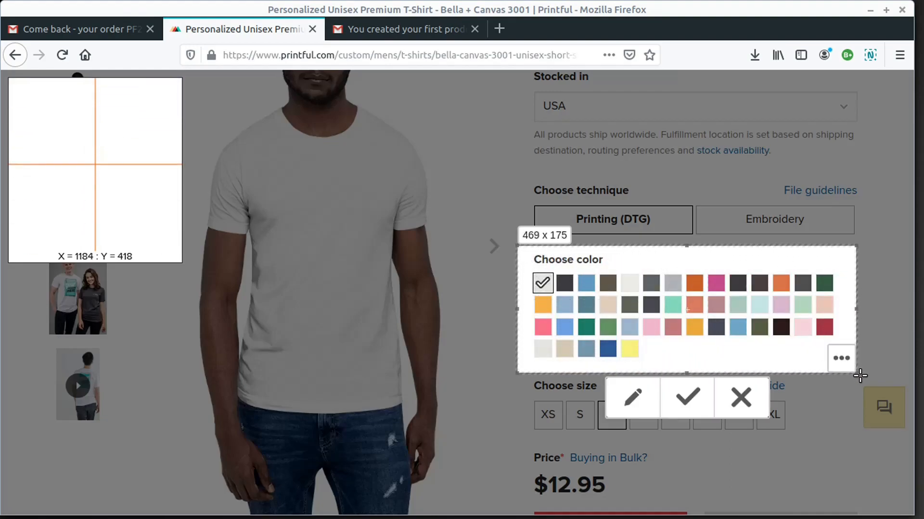
{"action": "left_click", "coordinate": [686, 398]}
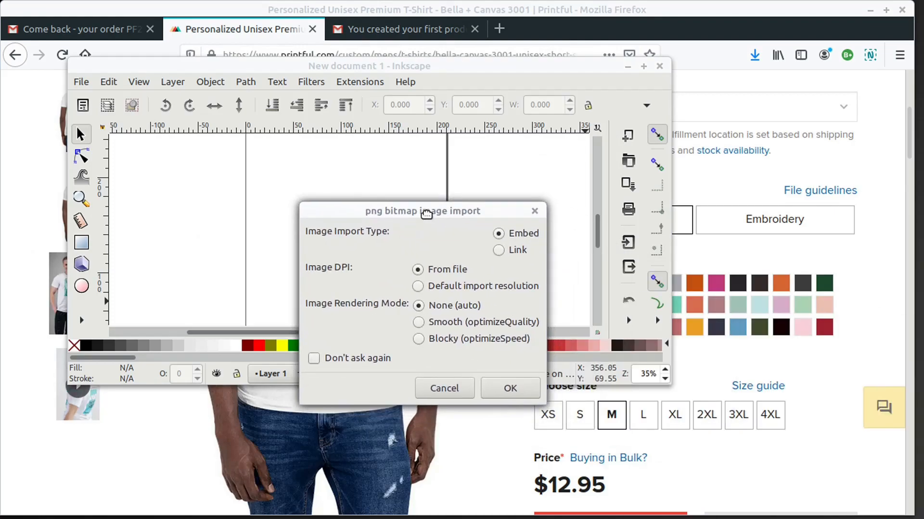
{"action": "left_click", "coordinate": [510, 388]}
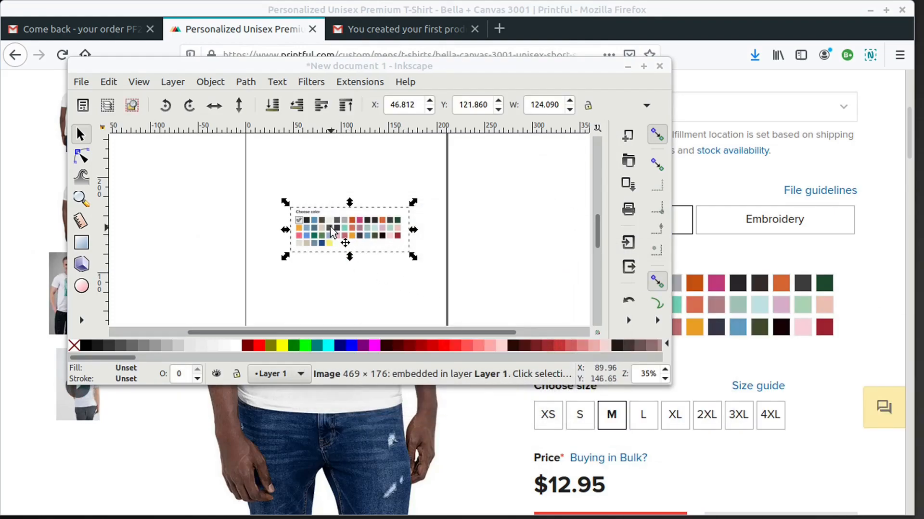
{"action": "left_click", "coordinate": [336, 198]}
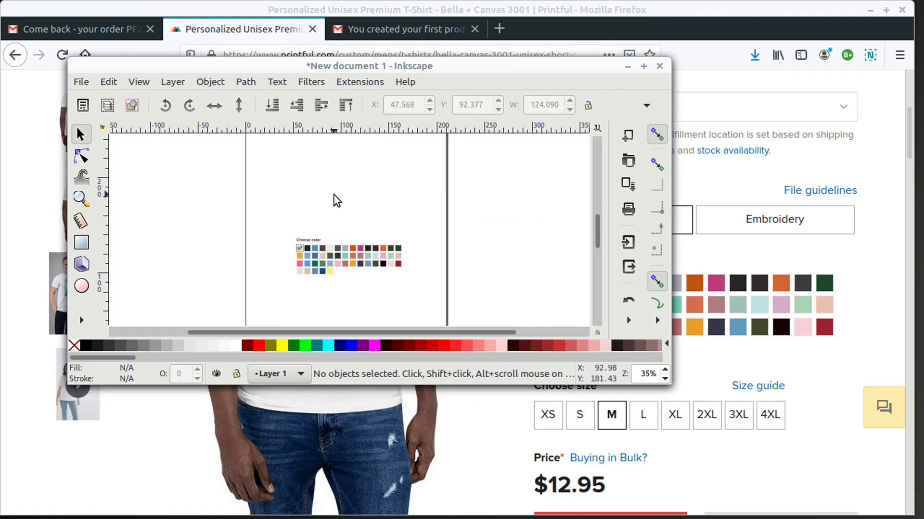
{"action": "left_click", "coordinate": [661, 28]}
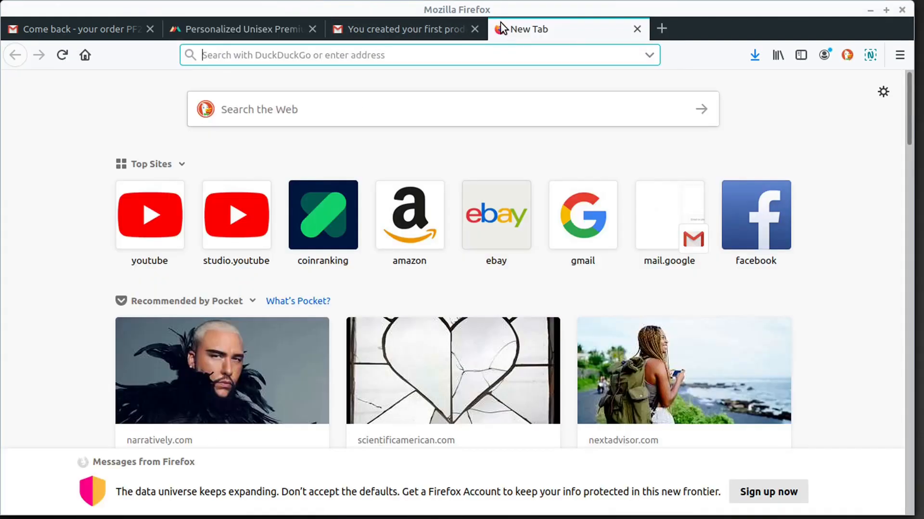
Go to pixabay.com and search vector graphics for 'tshirt'
{"action": "type", "text": "pixabay.com"}
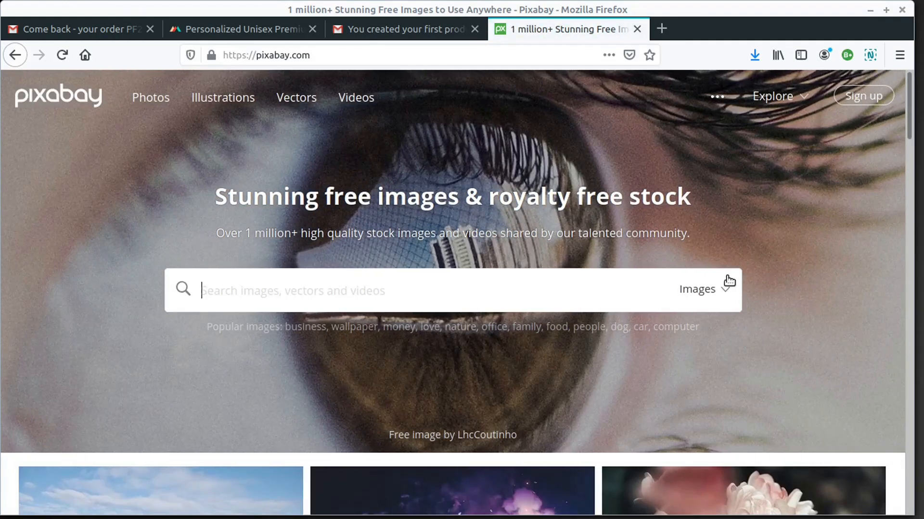
{"action": "left_click", "coordinate": [705, 289]}
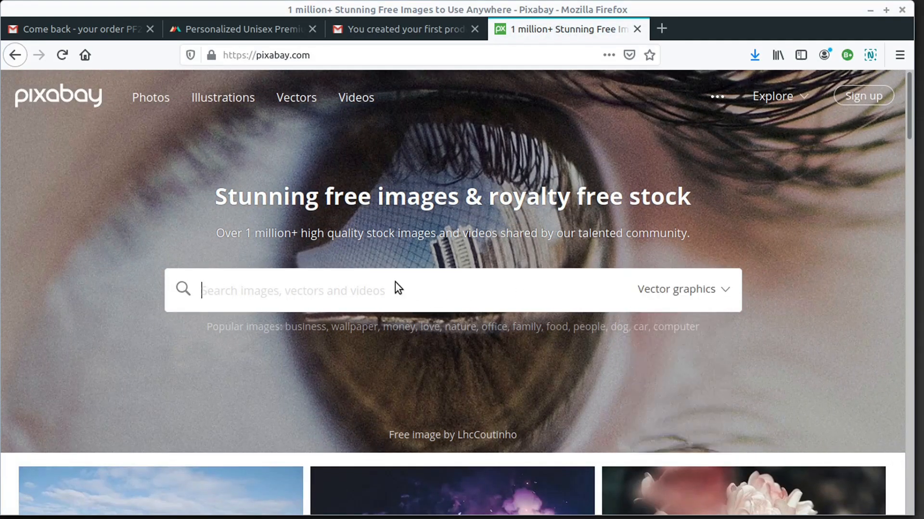
{"action": "type", "text": "tshirt"}
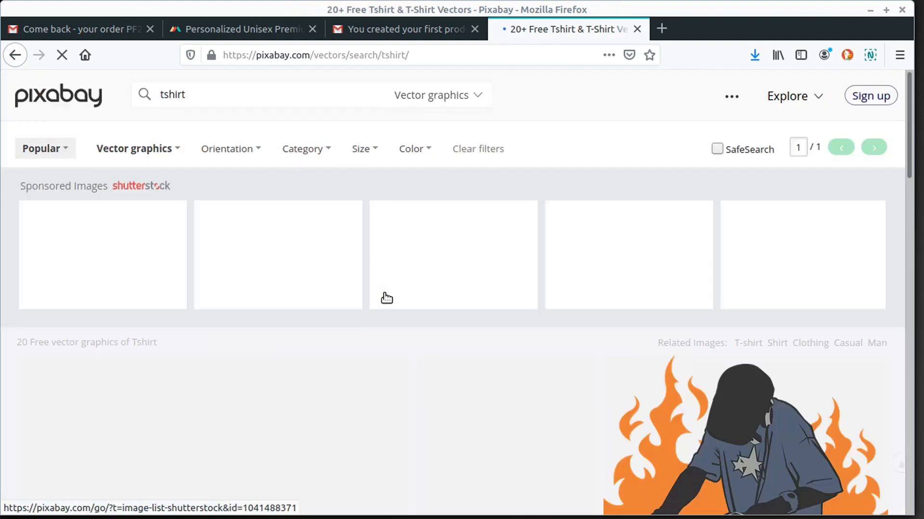
Look through the results and open the four-shirt T-Shirt Mockup vector page
{"action": "scroll", "scroll_direction": "down", "scroll_amount": 3}
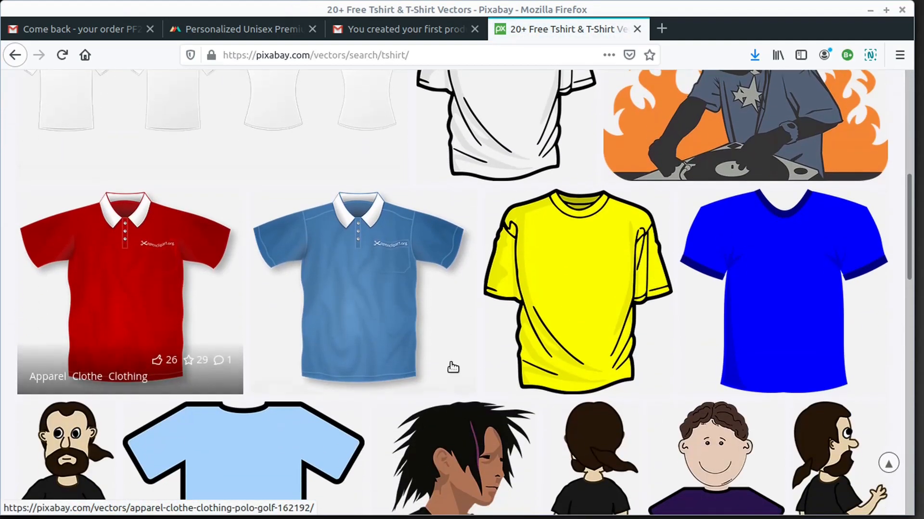
{"action": "scroll", "scroll_direction": "down", "scroll_amount": 3}
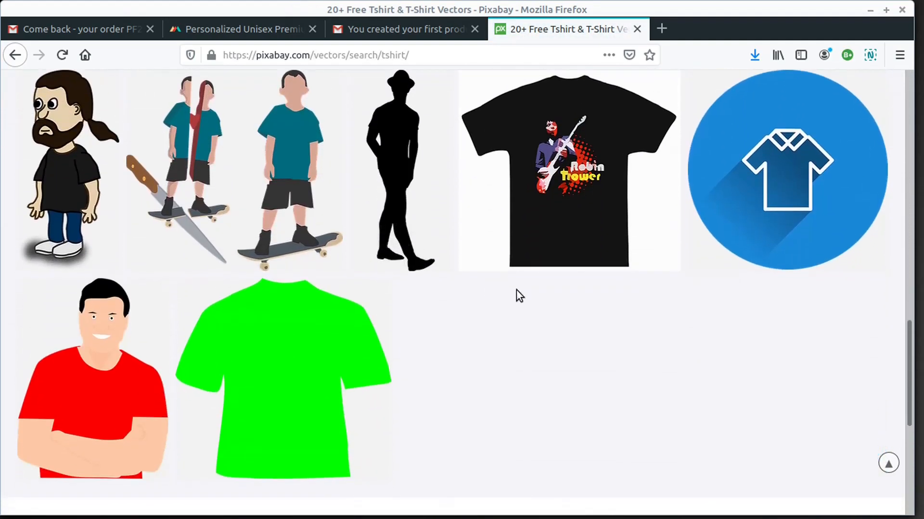
{"action": "scroll", "scroll_direction": "up", "scroll_amount": 3}
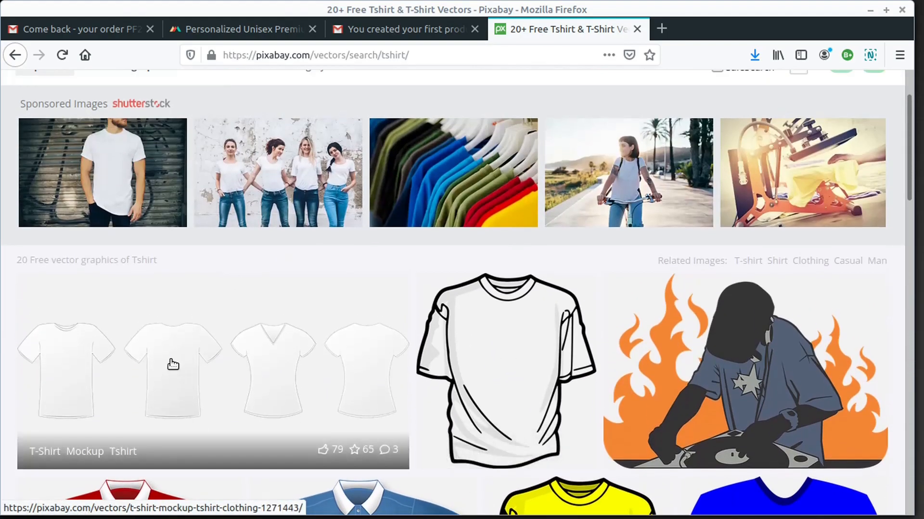
{"action": "left_click", "coordinate": [173, 365]}
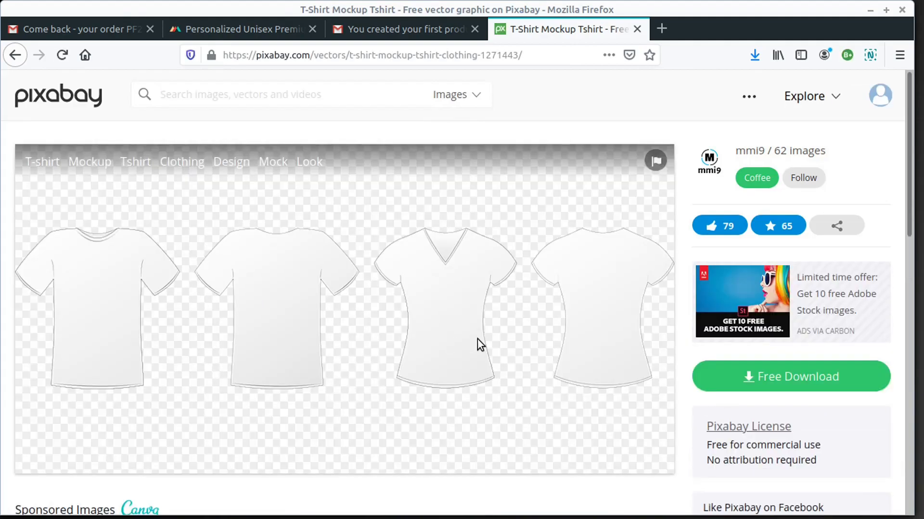
Download the T-Shirt Mockup as the SVG vector version
{"action": "left_click", "coordinate": [791, 376]}
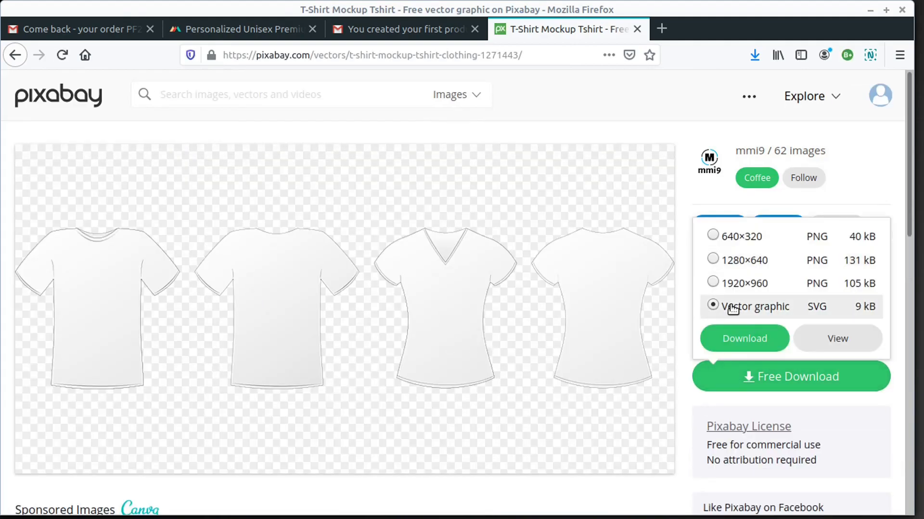
{"action": "left_click", "coordinate": [743, 338]}
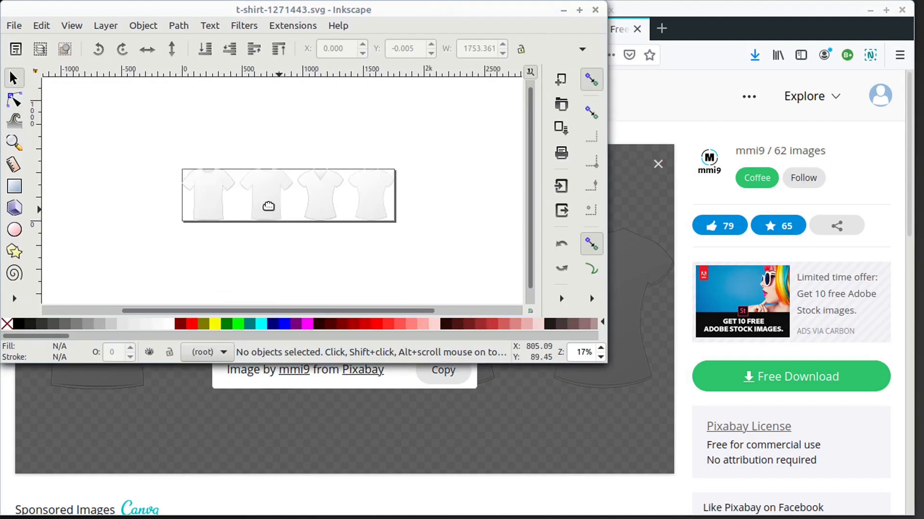
Select the four t-shirt mockups to copy into the swatch document
{"action": "left_click", "coordinate": [266, 197]}
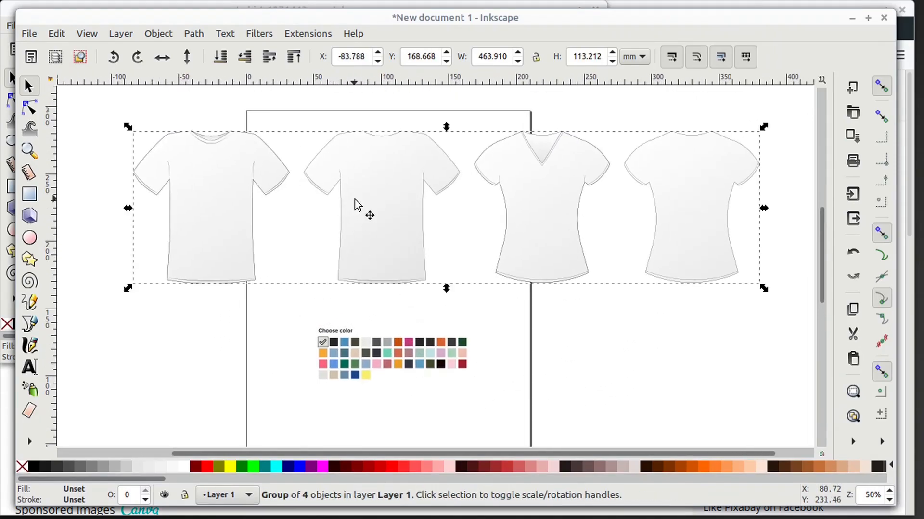
Fill the first t-shirt with mint green picked from the captured Printful swatches
{"action": "left_click", "coordinate": [157, 33]}
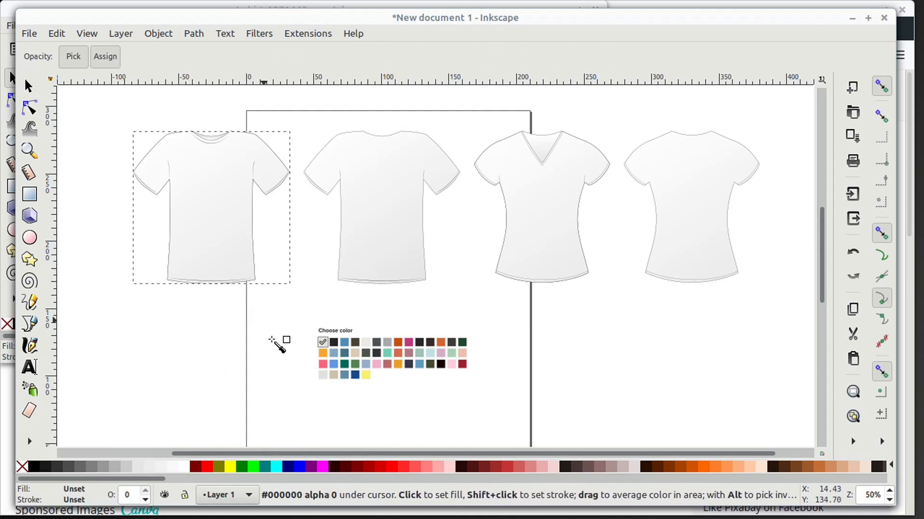
{"action": "left_click", "coordinate": [345, 353]}
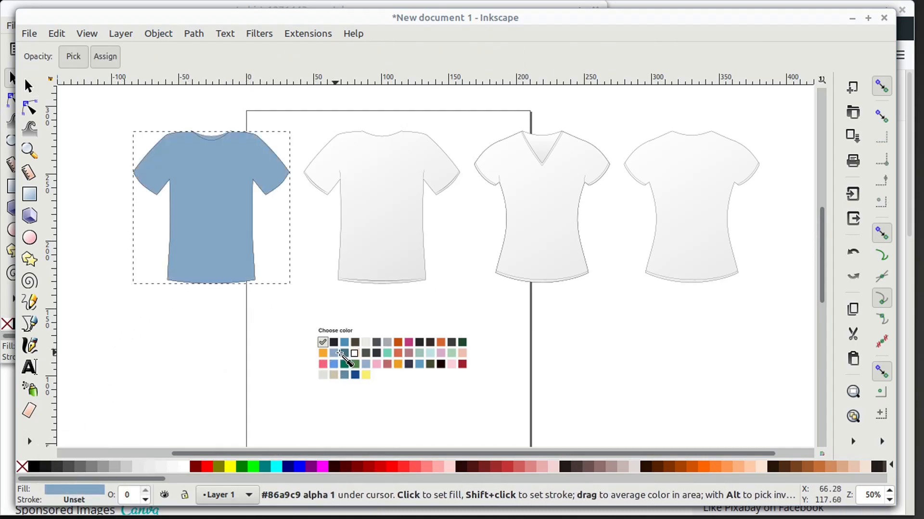
{"action": "left_click", "coordinate": [394, 353]}
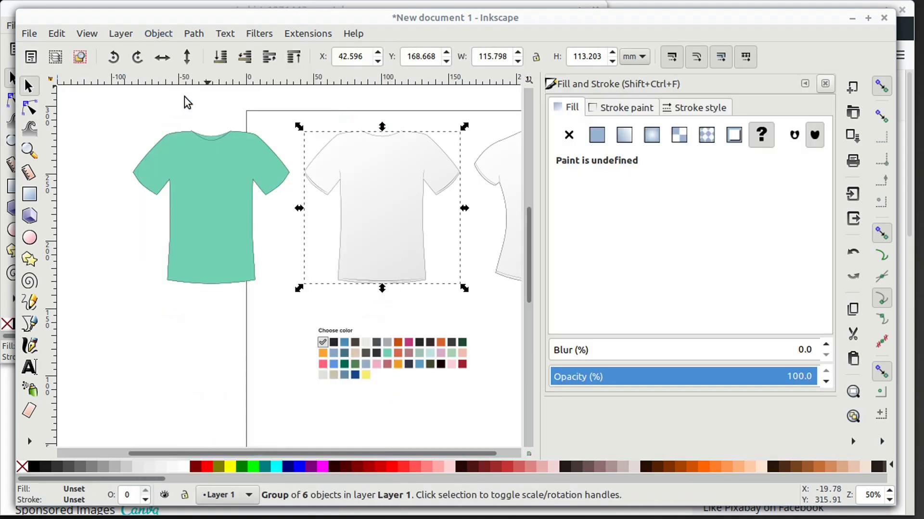
Give the second shirt a flat fill colour and switch Fill and Stroke to the colour wheel
{"action": "left_click", "coordinate": [596, 134]}
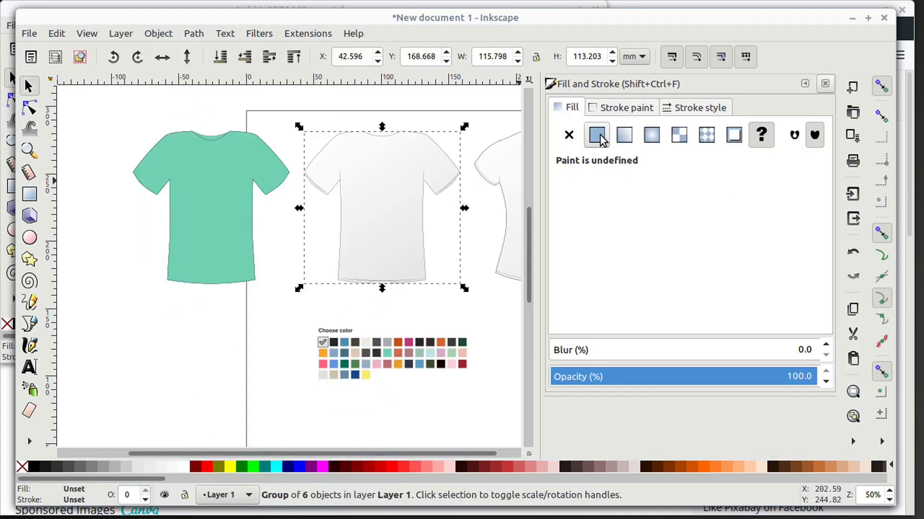
{"action": "left_click", "coordinate": [596, 135]}
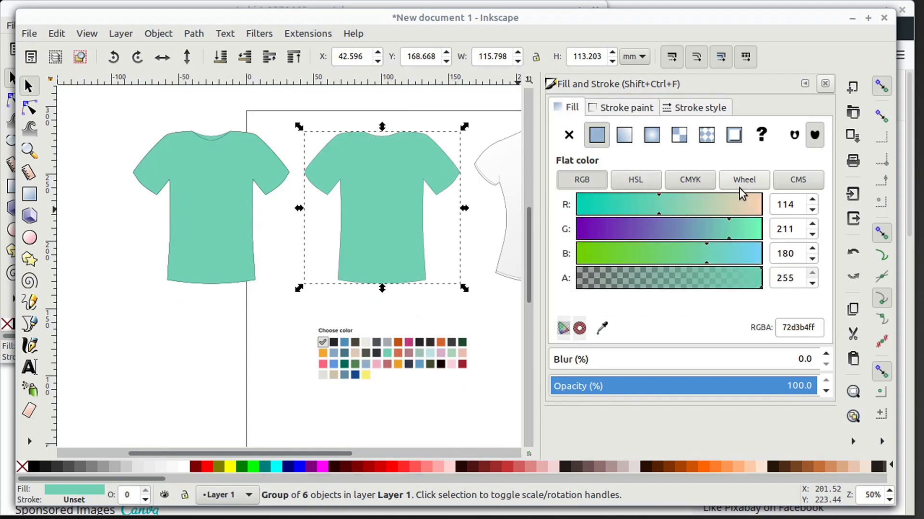
{"action": "left_click", "coordinate": [743, 180]}
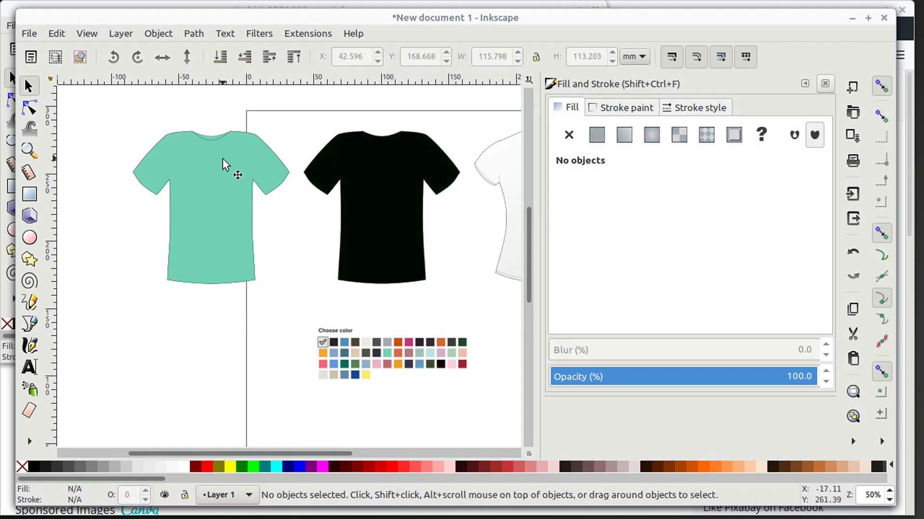
Duplicate the mint green shirt and pick its fill from the swatch image
{"action": "right_click", "coordinate": [224, 164]}
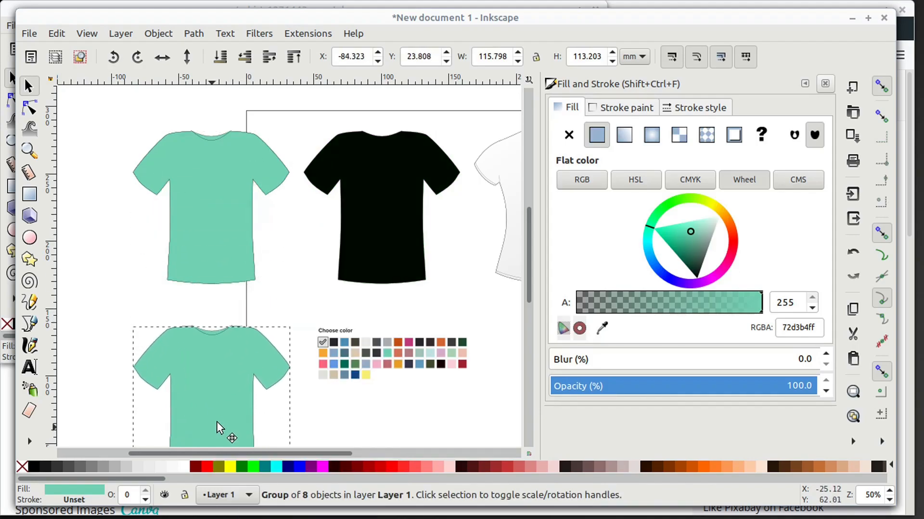
{"action": "scroll", "scroll_direction": "down", "scroll_amount": 3}
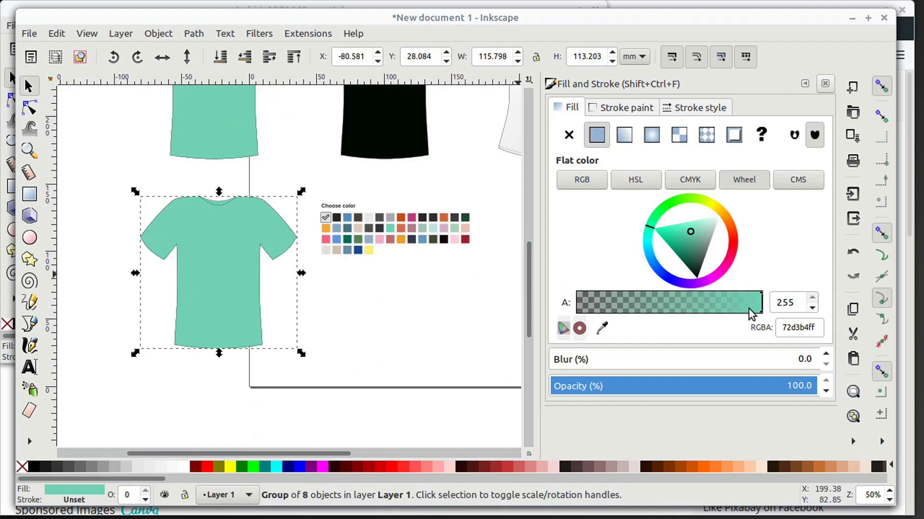
{"action": "mouse_move", "coordinate": [602, 329]}
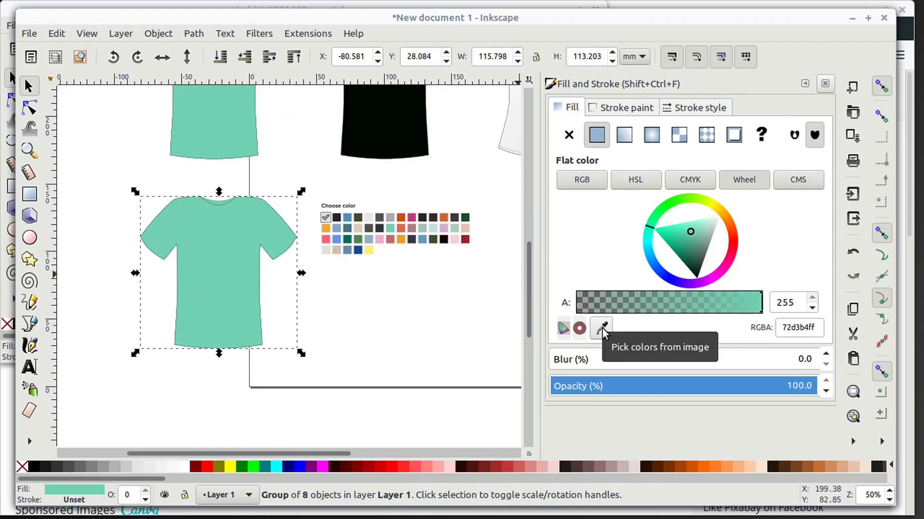
{"action": "left_click", "coordinate": [348, 239]}
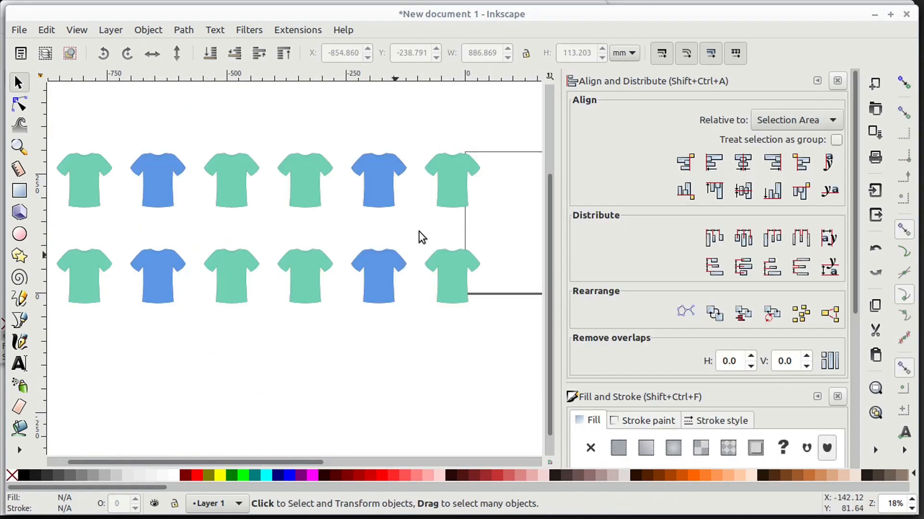
Lay out the shirt copies in rows with Align and Distribute and recolour them orange, dark grey and dark green
{"action": "left_click", "coordinate": [19, 30]}
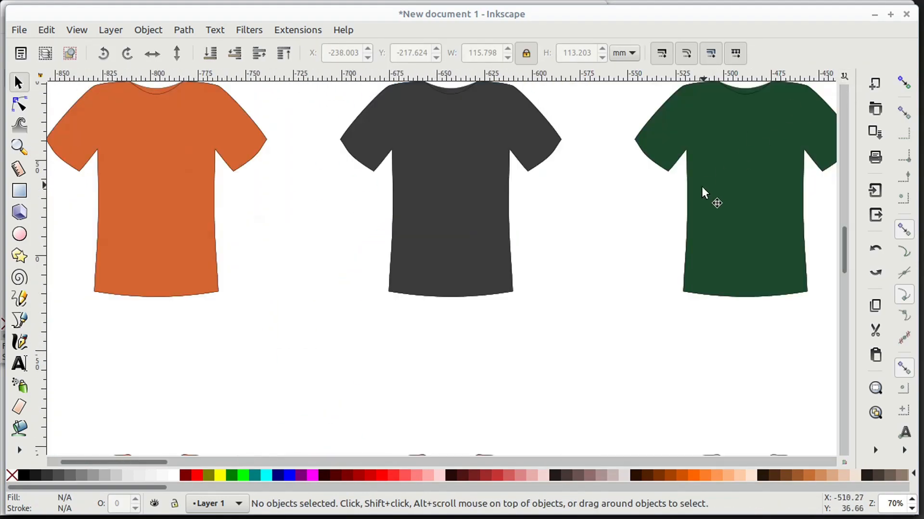
Add the word TJFREE beneath the yellow star on the blue-grey shirt and tilt it
{"action": "scroll", "scroll_direction": "down", "scroll_amount": 3}
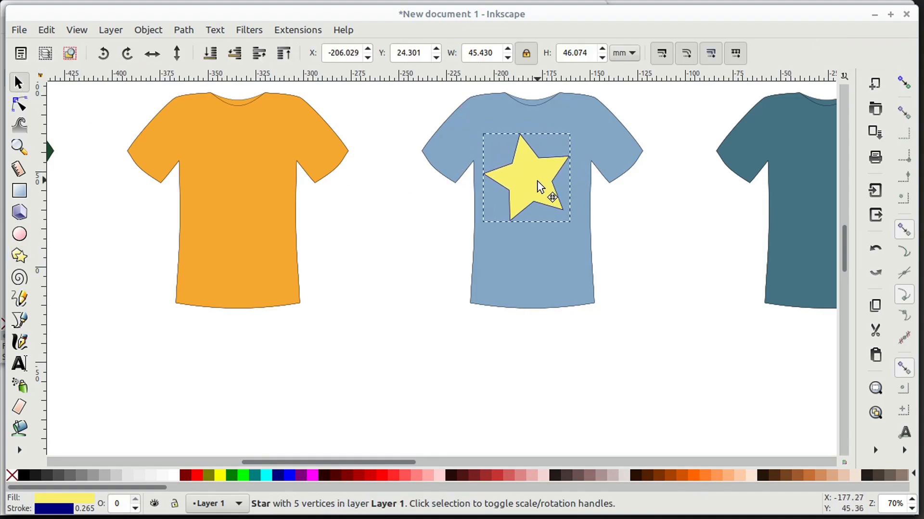
{"action": "left_click", "coordinate": [20, 364]}
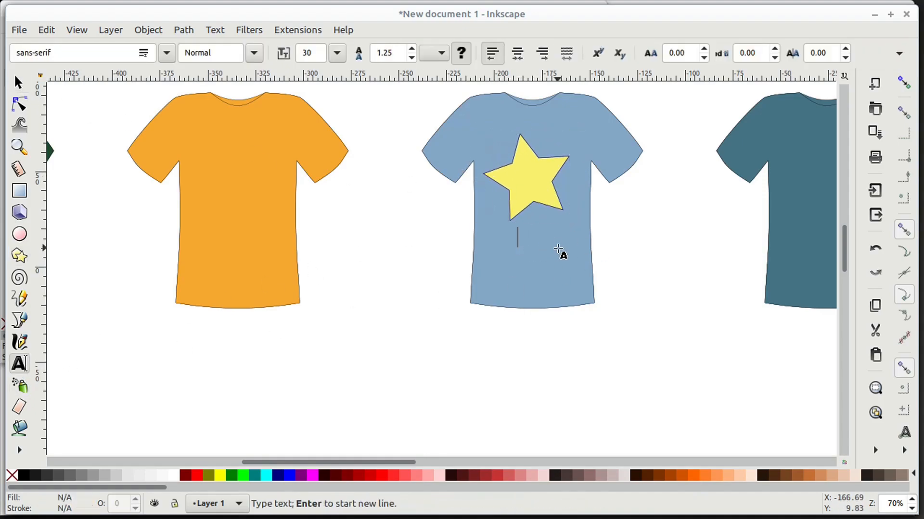
{"action": "type", "text": "TJFREE"}
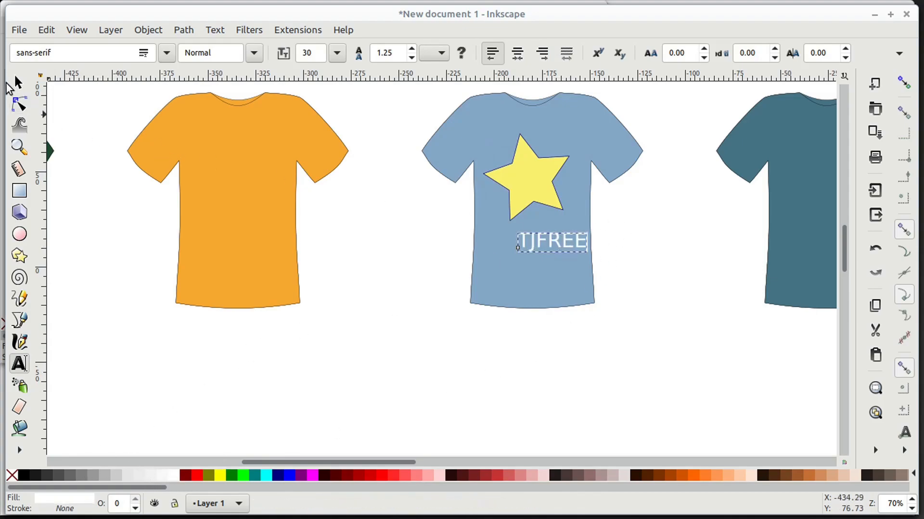
{"action": "left_click", "coordinate": [555, 242]}
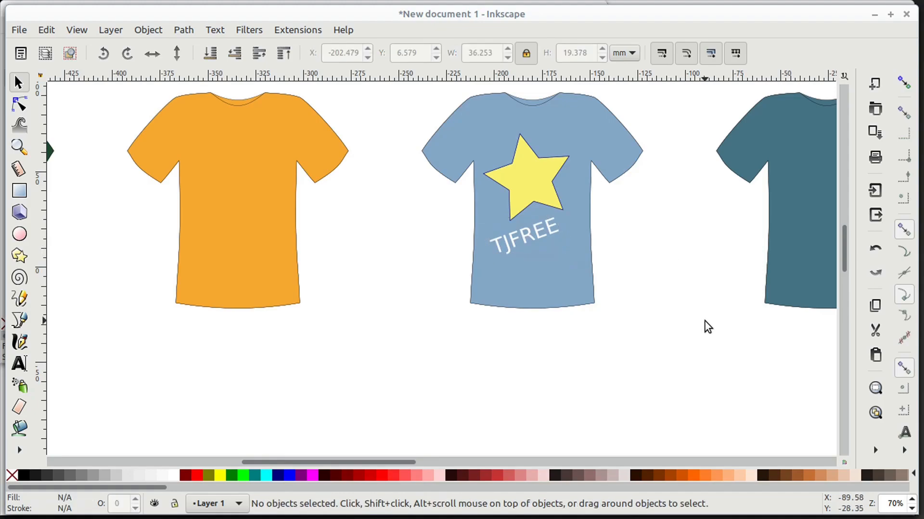
{"action": "left_click", "coordinate": [241, 29]}
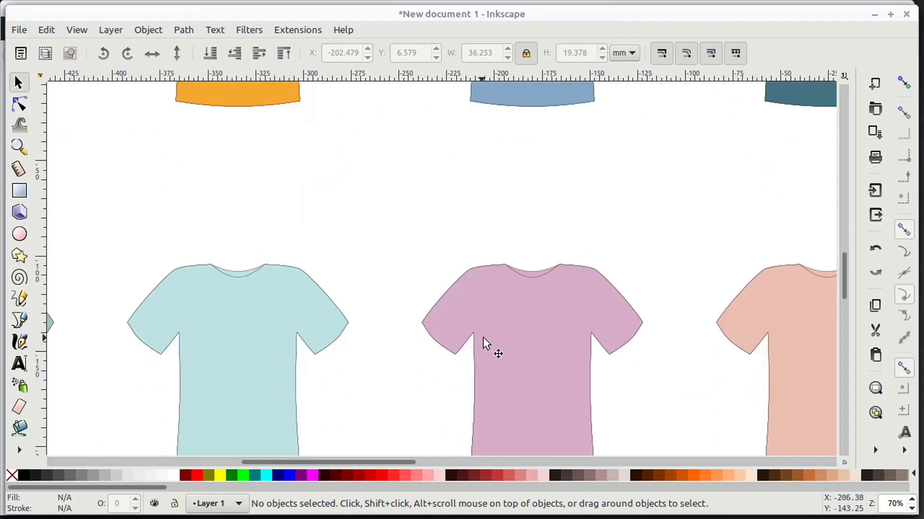
{"action": "scroll", "scroll_direction": "right", "scroll_amount": 3}
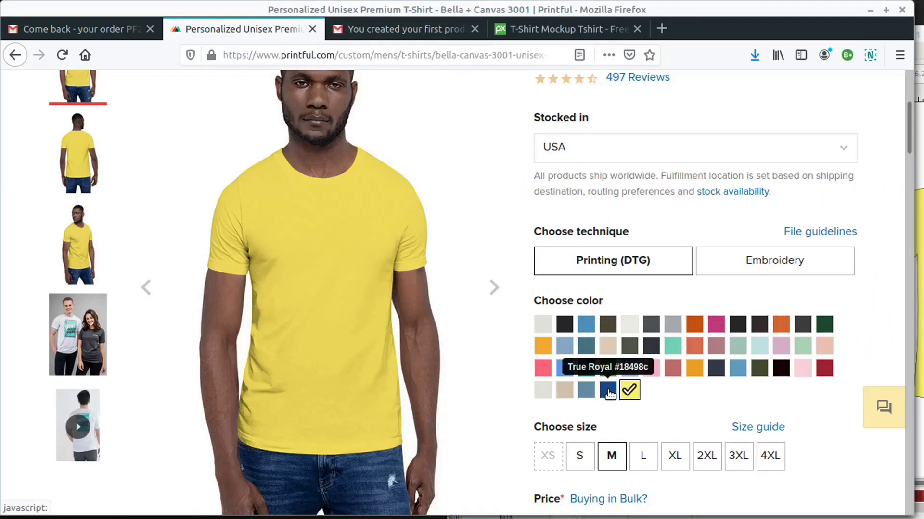
Preview the Bella + Canvas 3001 shirt in another swatch colour, then in cream
{"action": "left_click", "coordinate": [607, 390]}
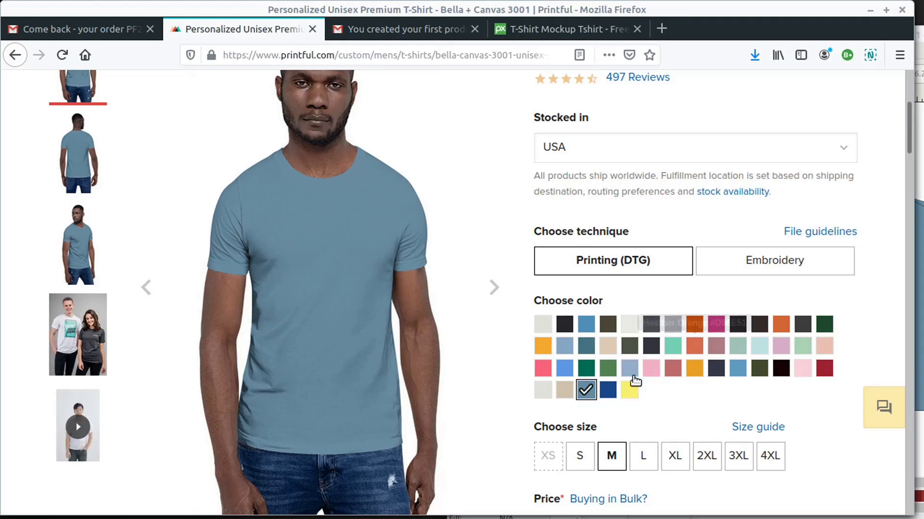
{"action": "left_click", "coordinate": [563, 390]}
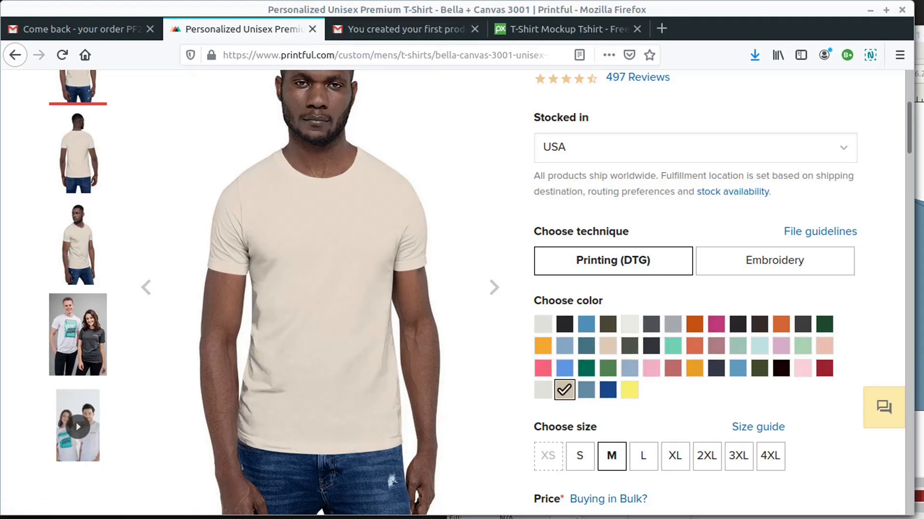